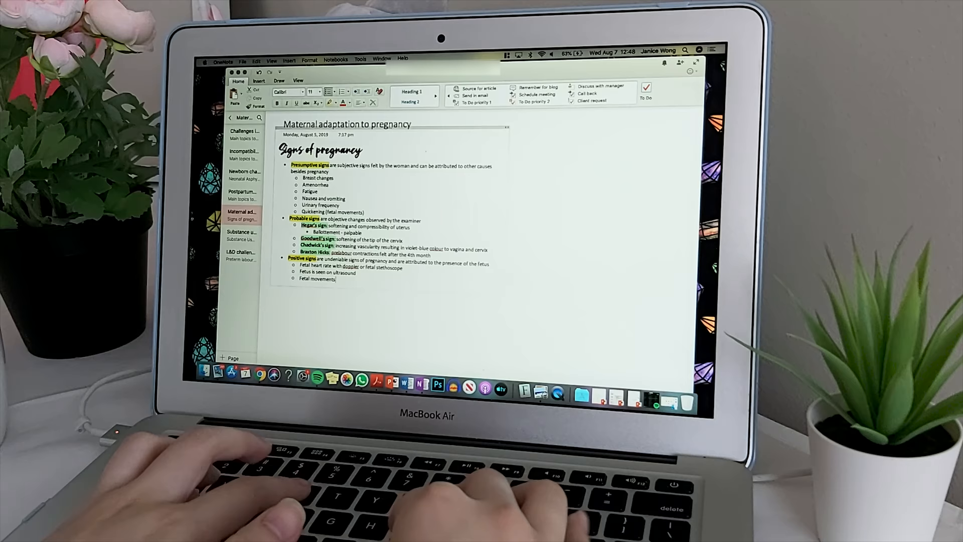
Append 'are palpable' to the last bullet under Positive signs.
type("are palpable")
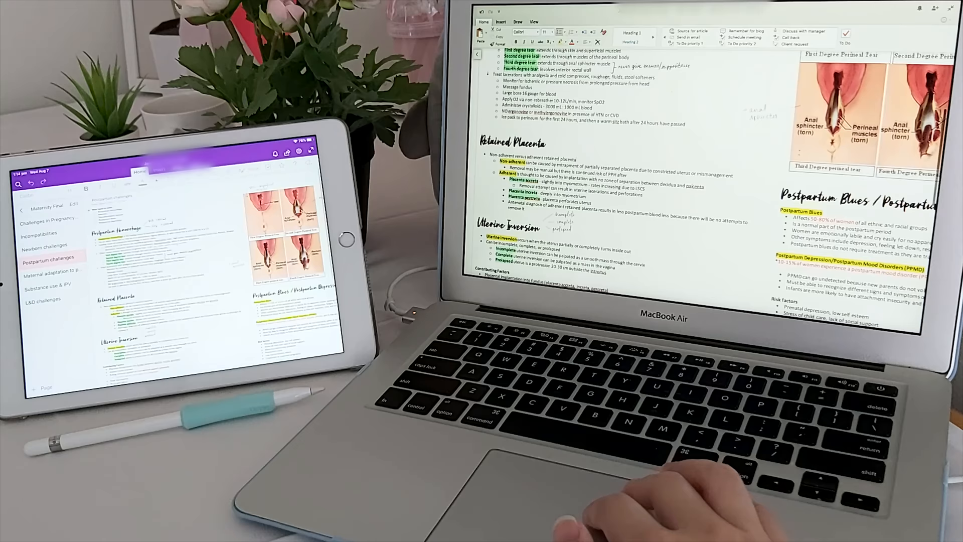
Scroll the Postpartum challenges page past Retained Placenta to Uterine Inversion and Coagulopathies.
scroll("down", 3)
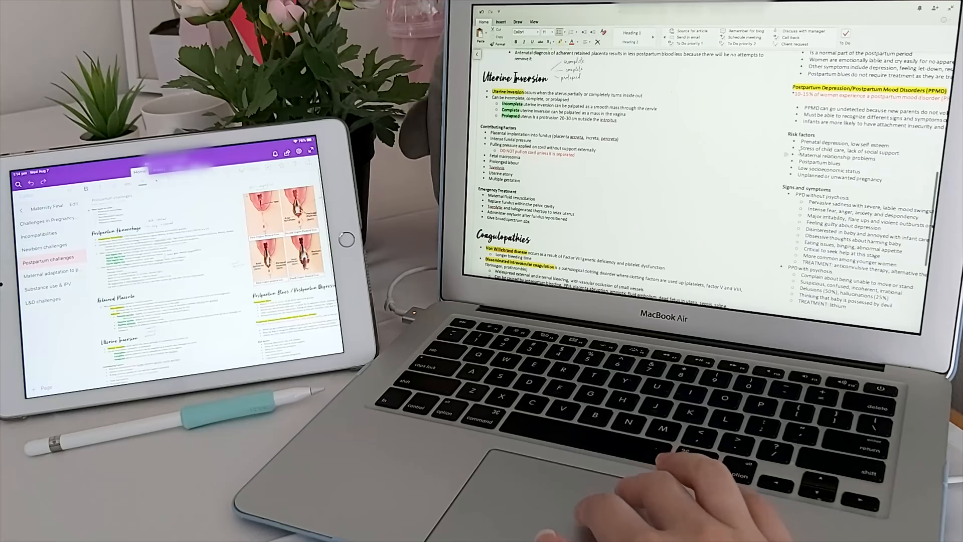
scroll("down", 3)
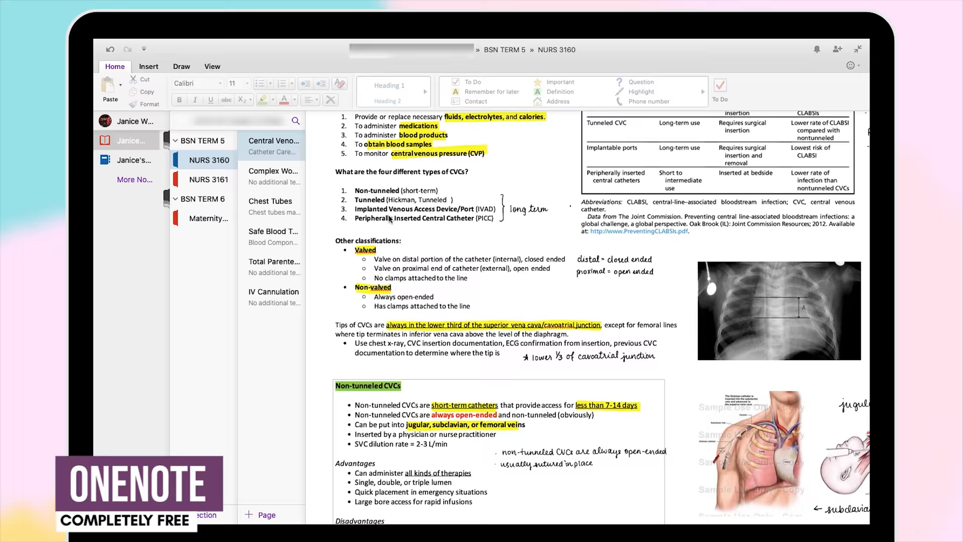
Read down the Central Venous Catheters notes, then switch to the Complex Wound Care page.
scroll("down", 3)
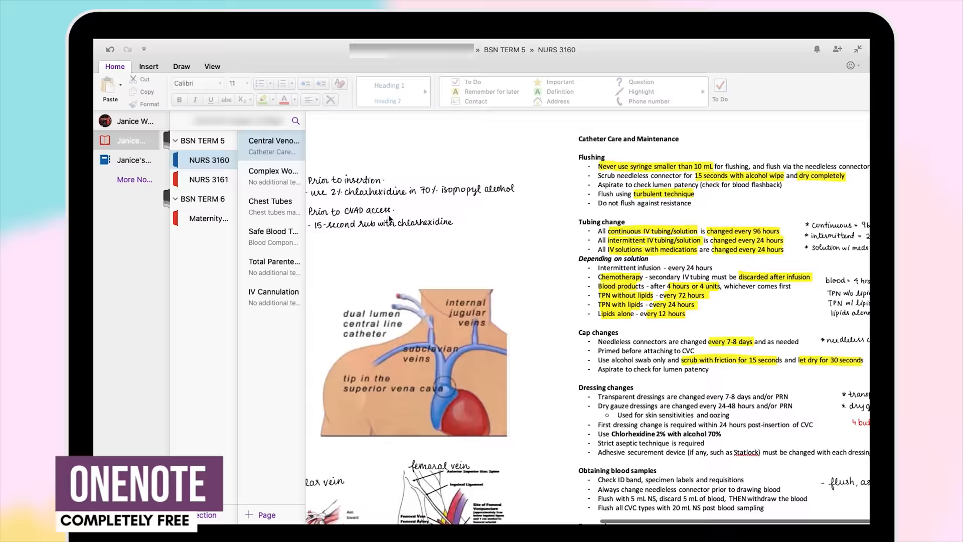
scroll("down", 3)
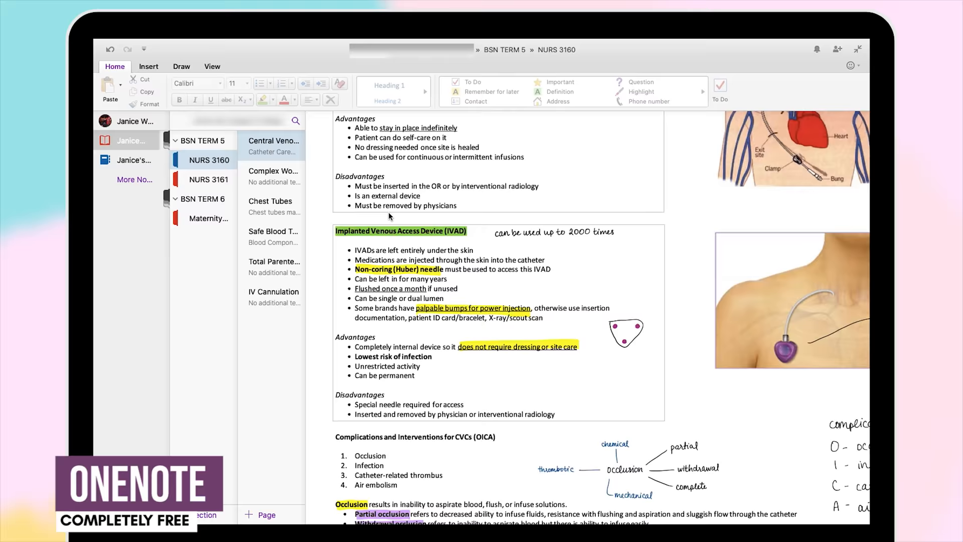
left_click(273, 171)
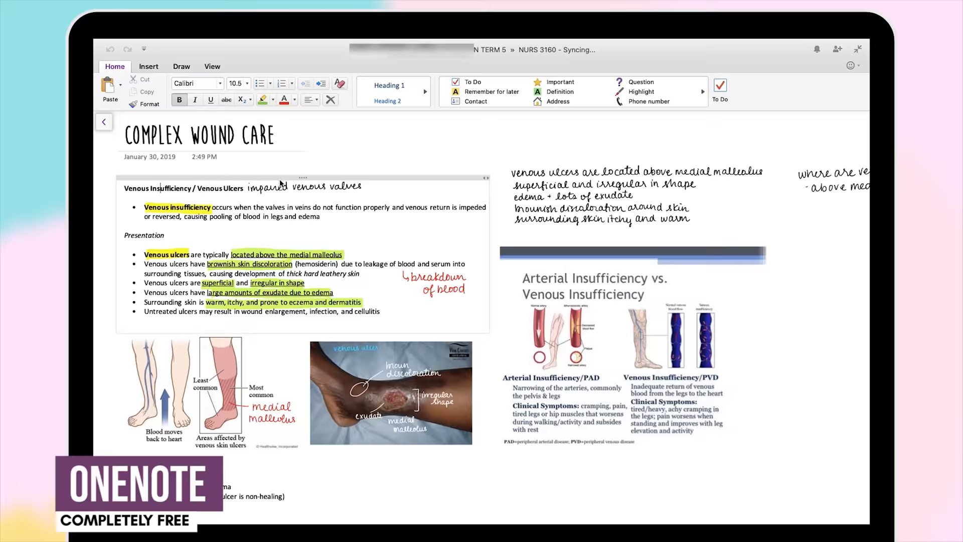
Scroll the Complex Wound Care page down to Arterial Ulcers and back up.
scroll("down", 3)
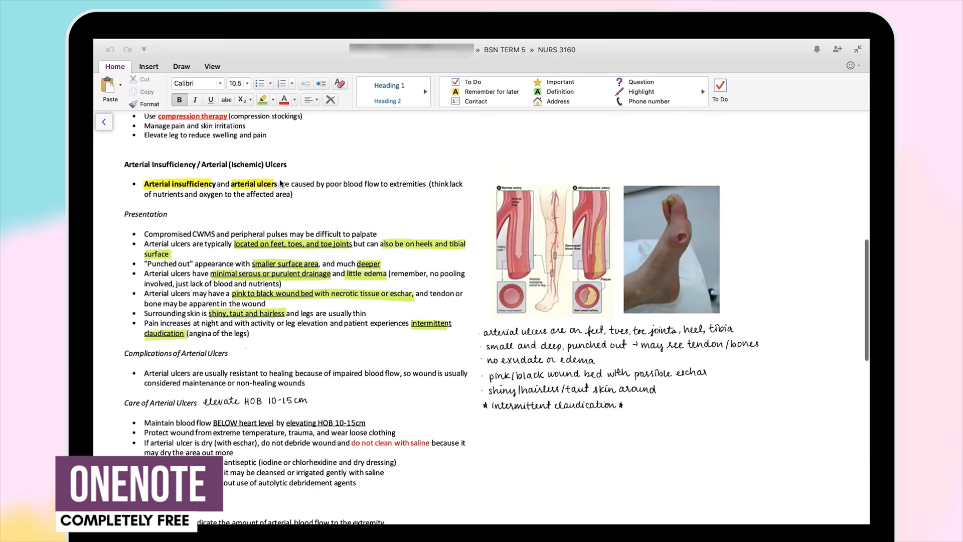
scroll("up", 3)
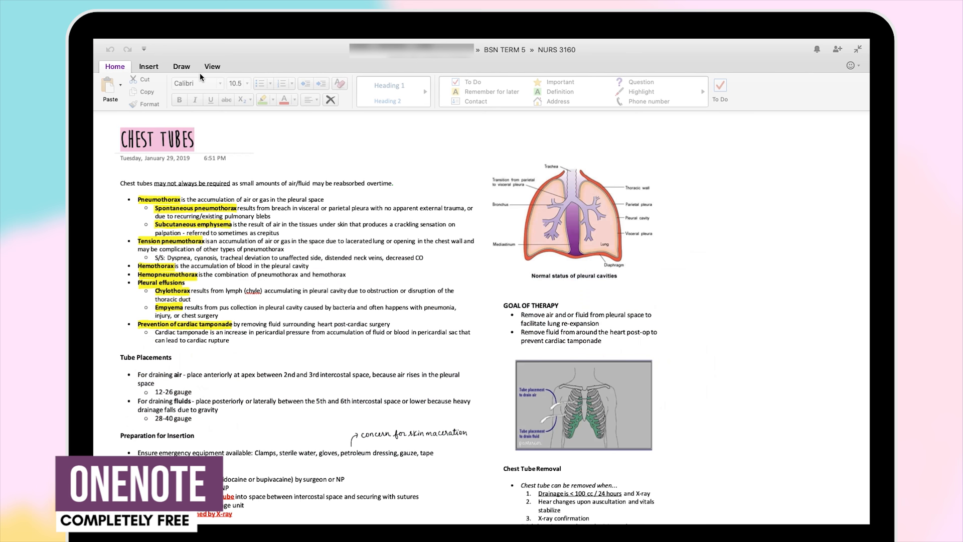
Show the section's page list and go via Safe Blood Transfusions to Total Parenteral Nutrition.
left_click(211, 67)
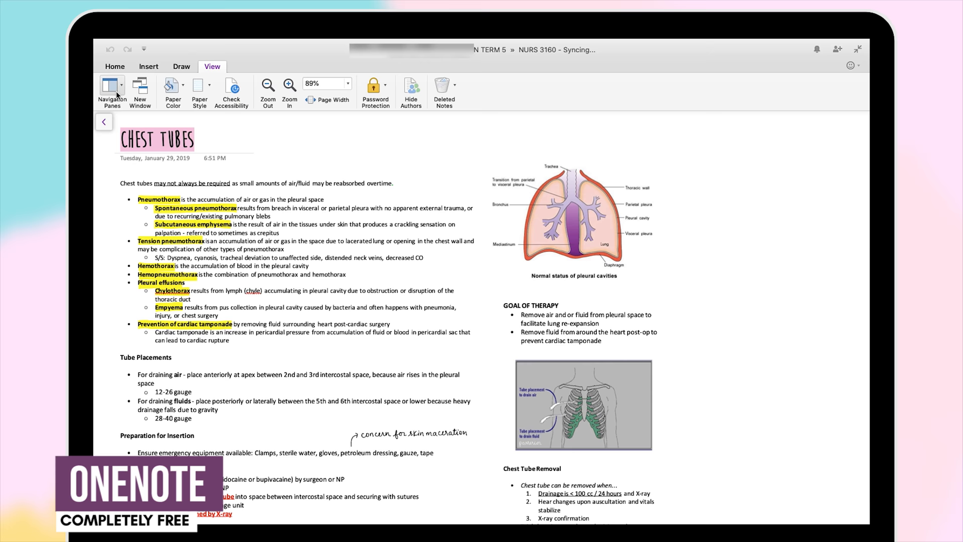
left_click(112, 91)
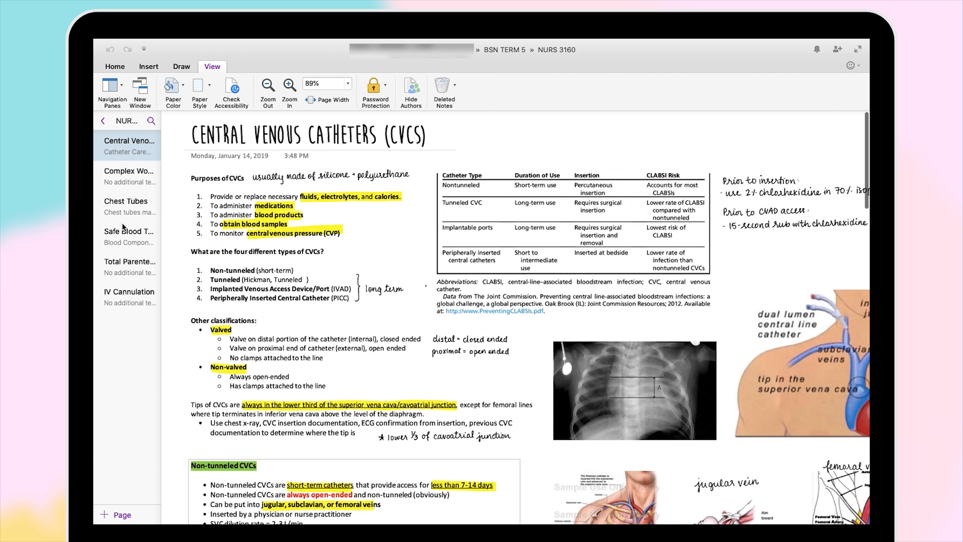
left_click(128, 235)
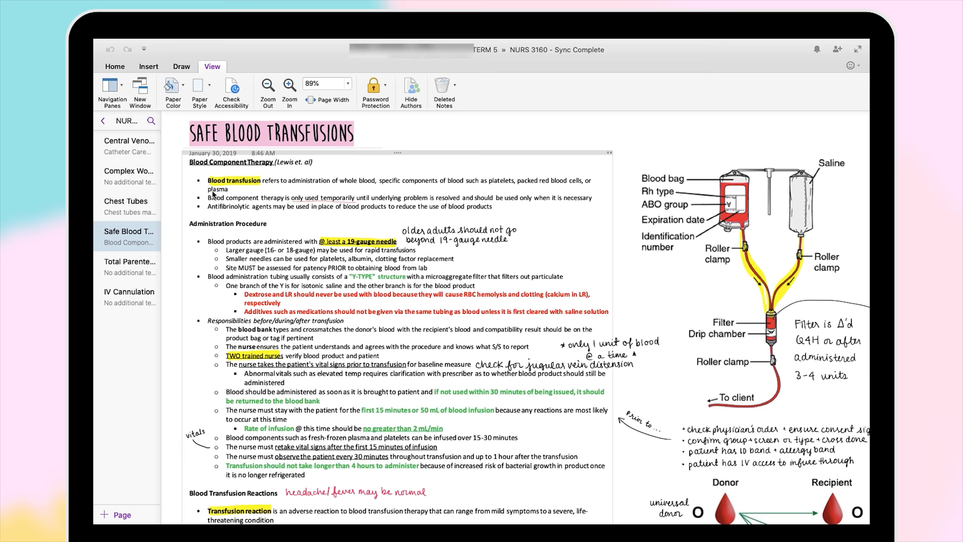
left_click(129, 261)
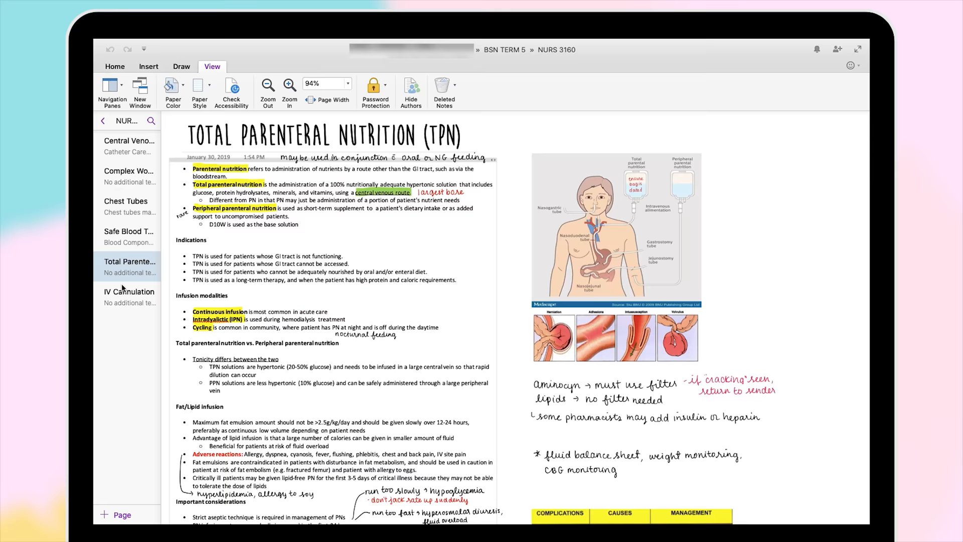
left_click(129, 144)
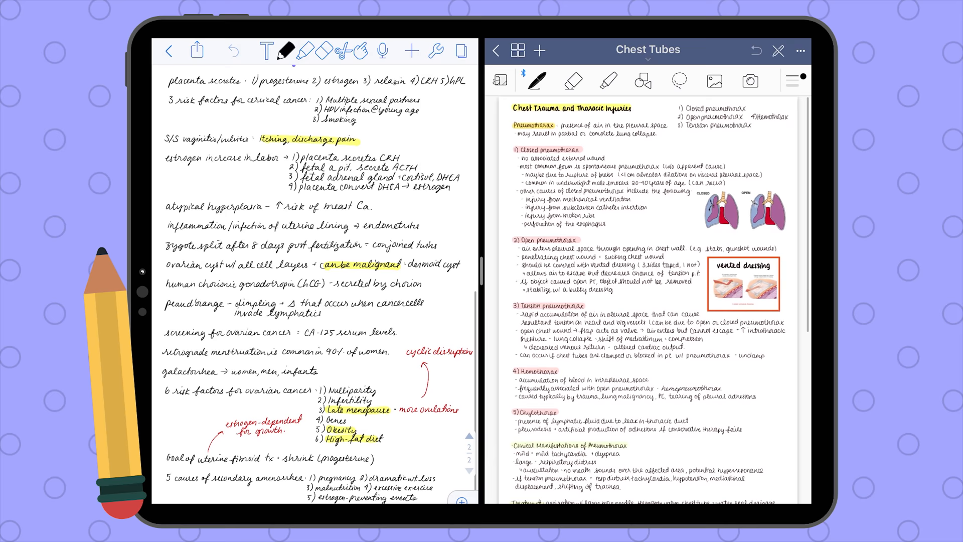
scroll("up", 3)
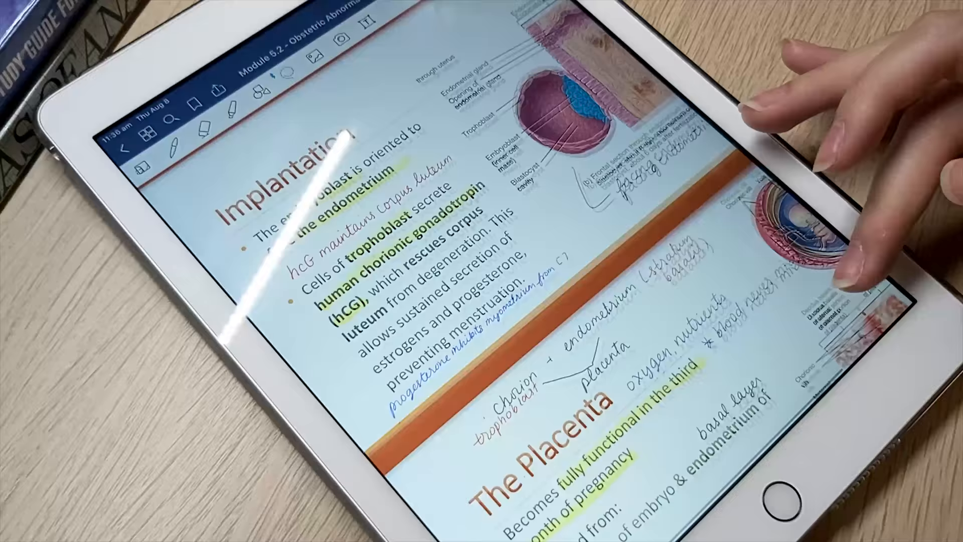
scroll("up", 3)
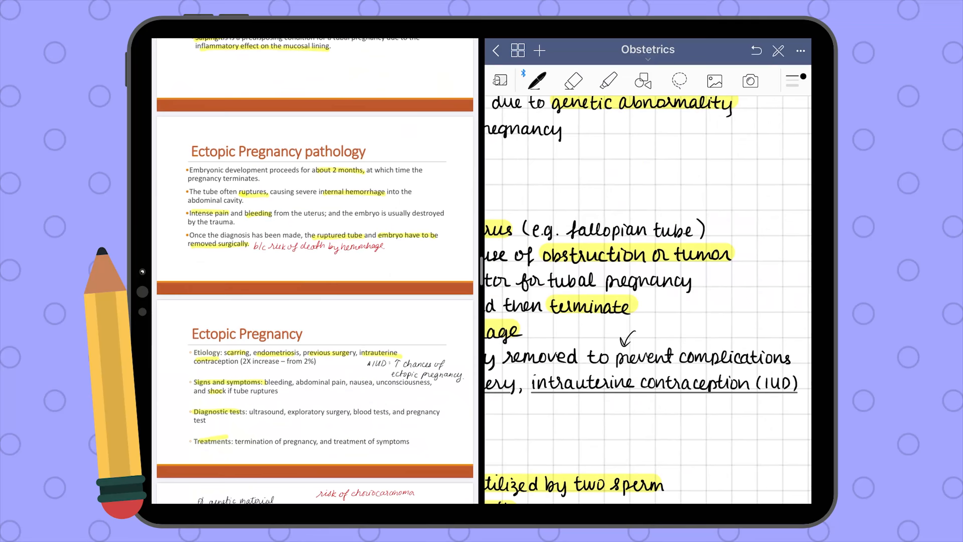
Share the Obstetrics notebook through the Drive share option and upload Obstetrics.pdf.
left_click(800, 50)
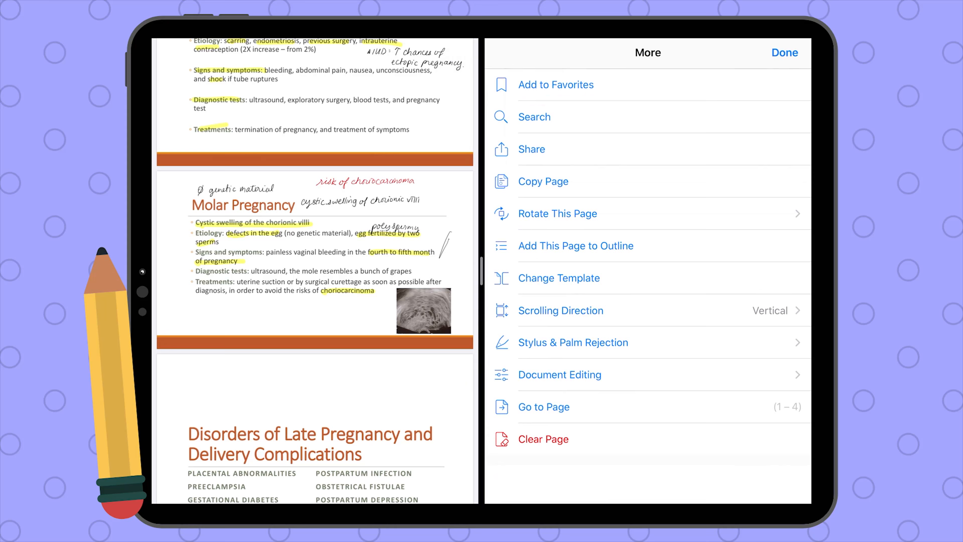
left_click(531, 148)
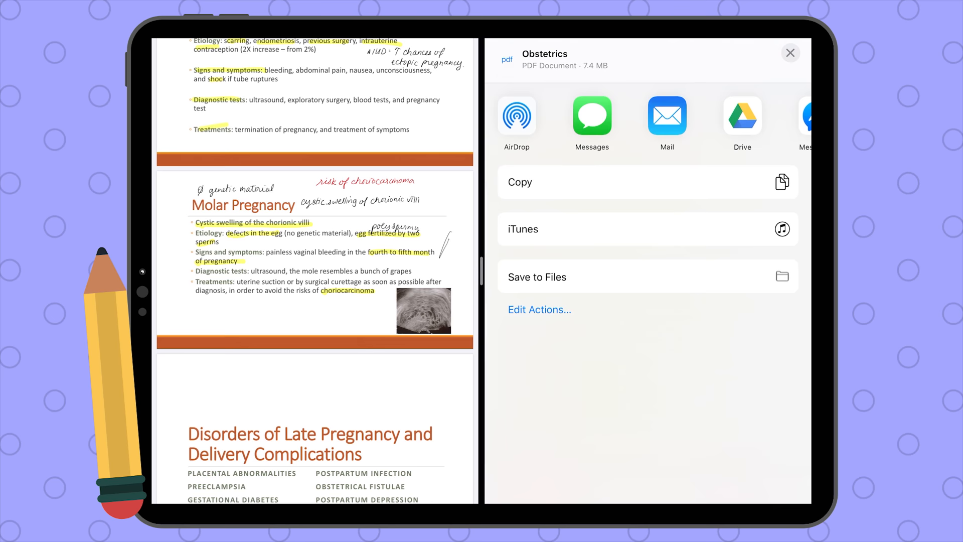
left_click(742, 116)
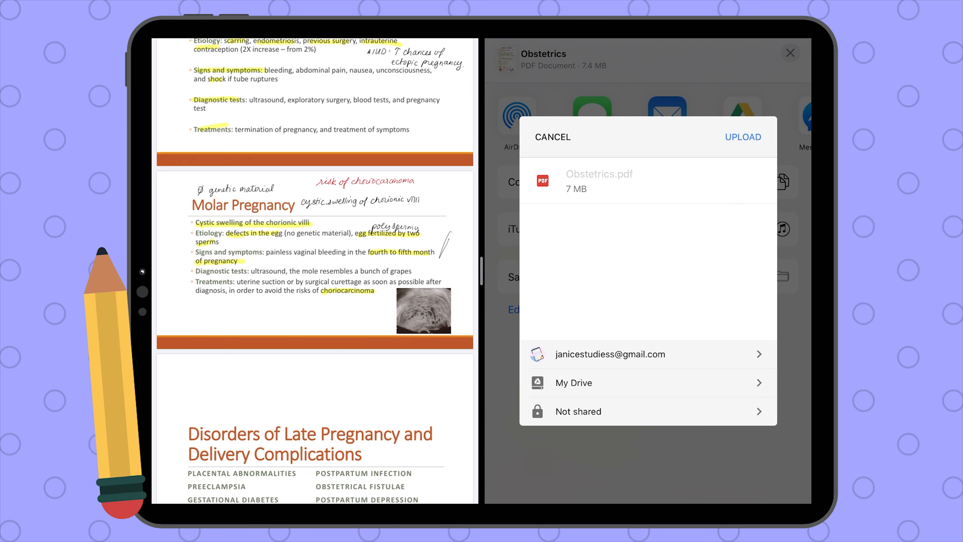
left_click(573, 383)
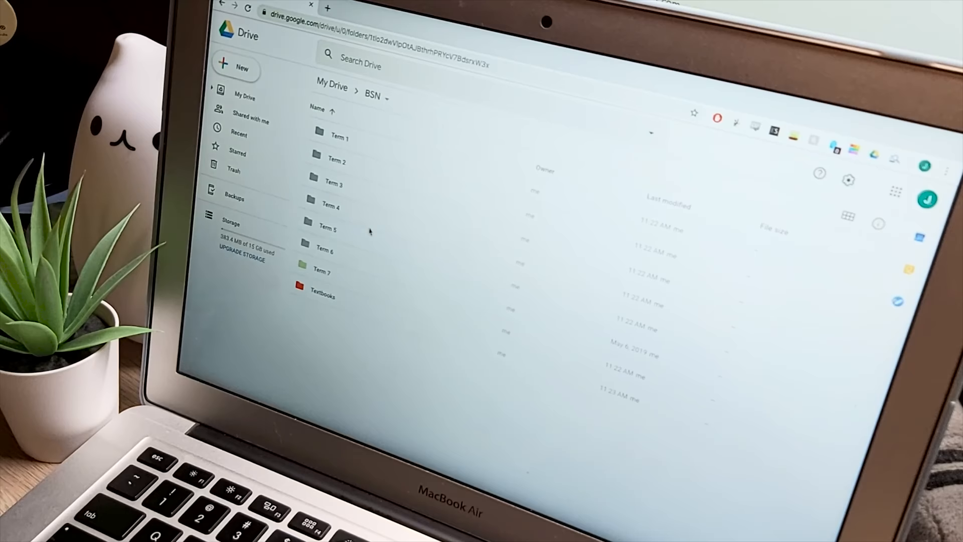
mouse_move(350, 313)
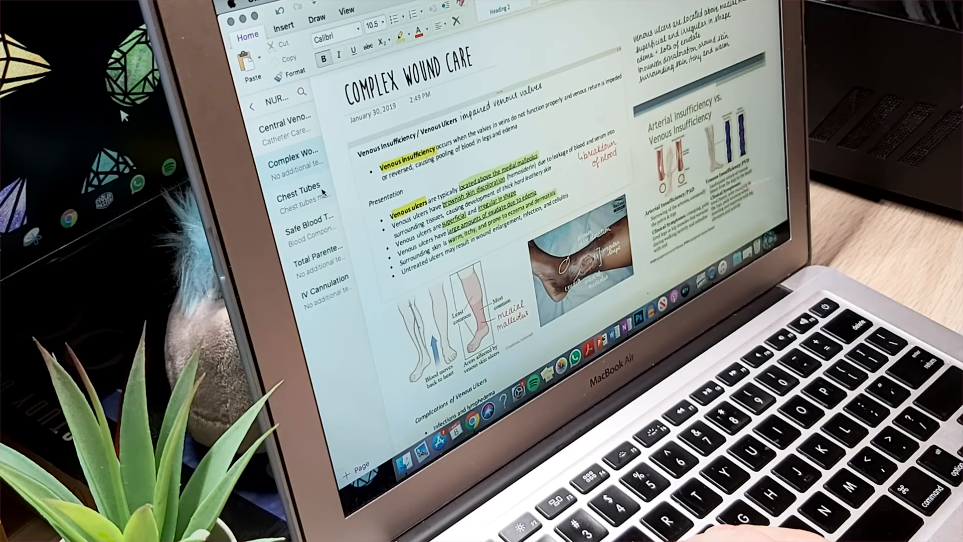
Go from Safe Blood Transfusions to the IV Cannulation page in the page list.
left_click(301, 217)
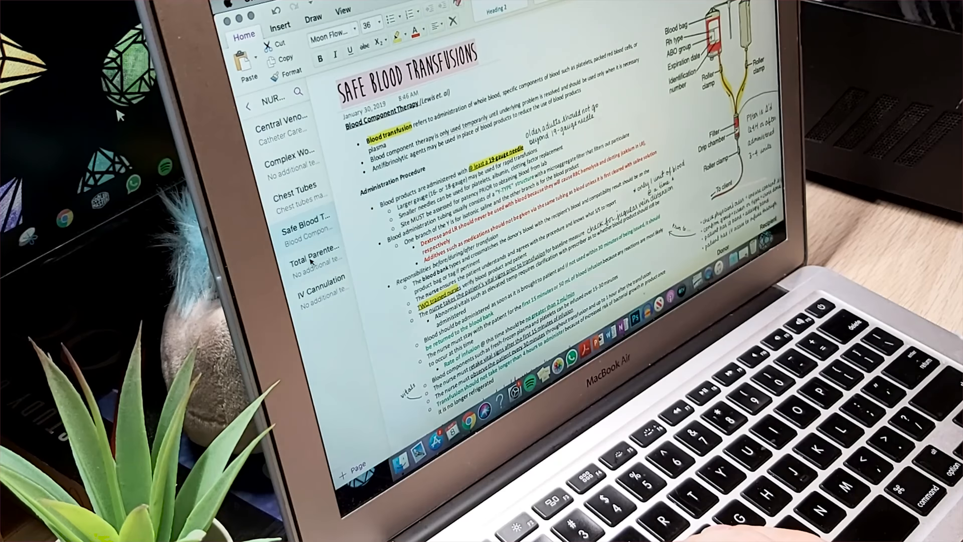
left_click(320, 283)
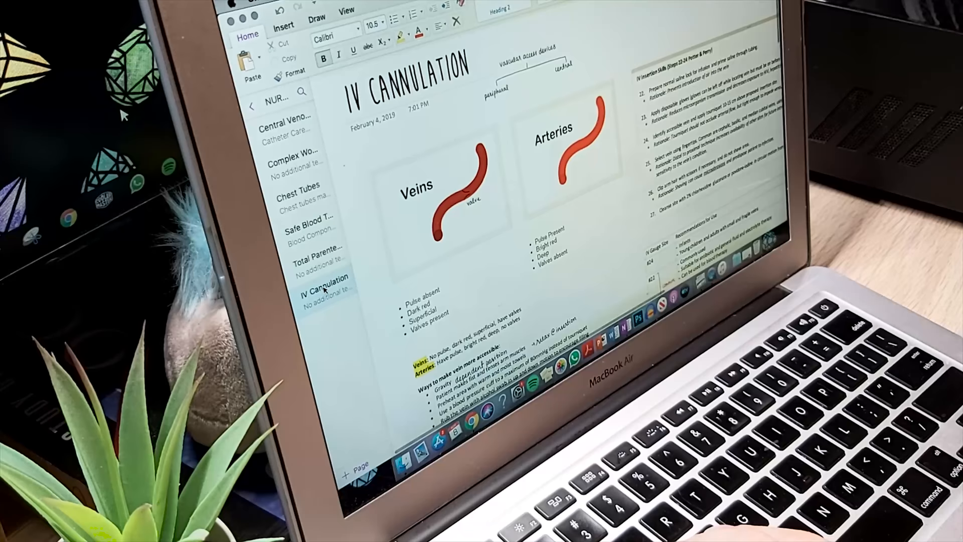